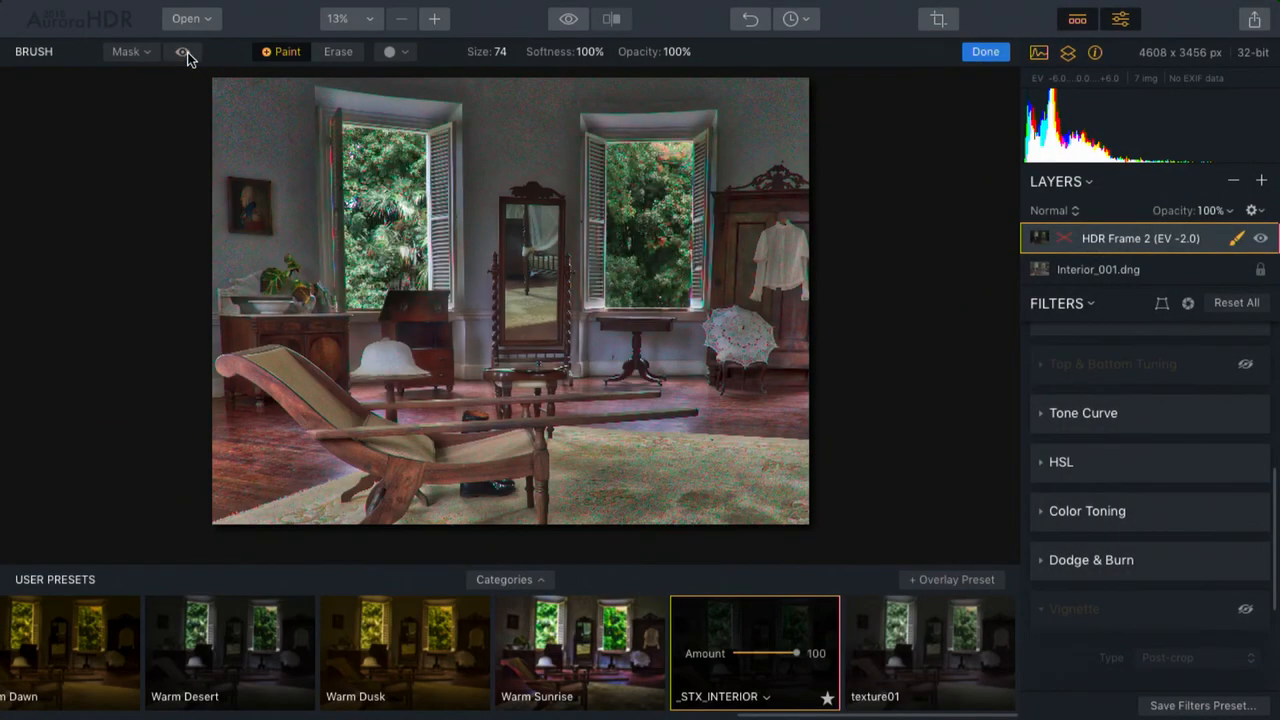
Paint the mask over the reclining chair, set Distortion to about -11, and recentre the image offset.
click(1261, 238)
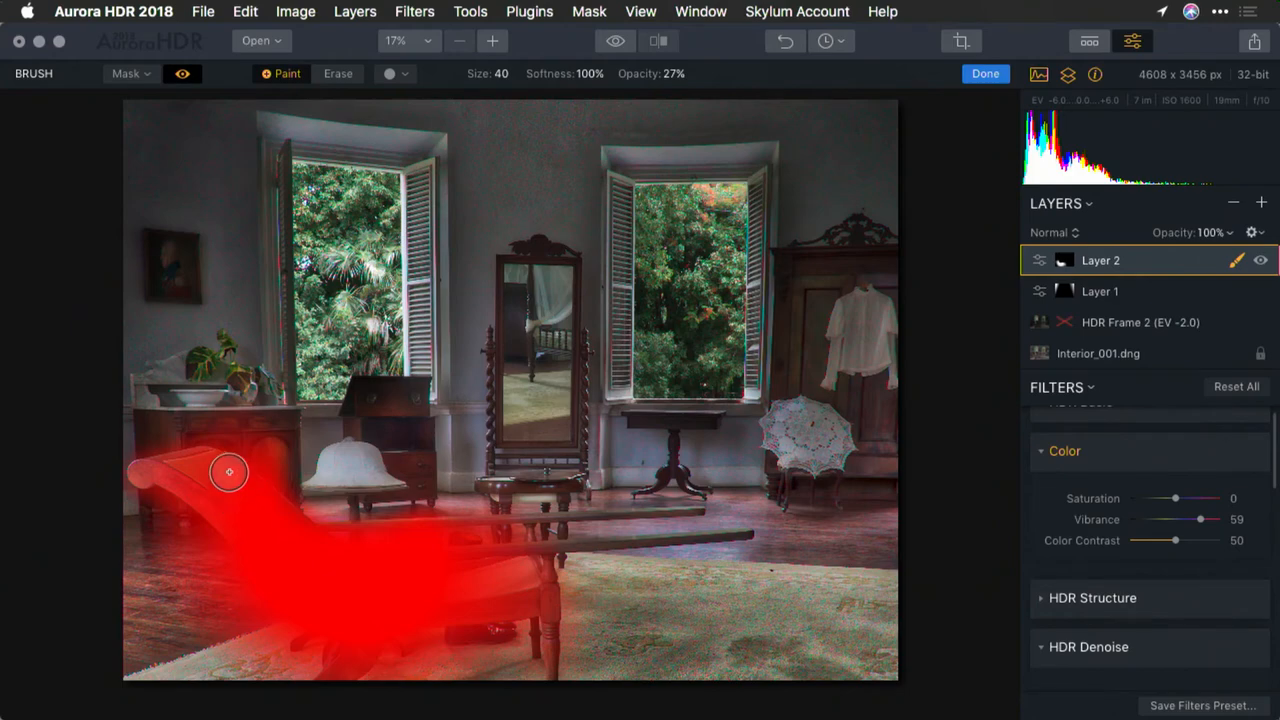
click(182, 73)
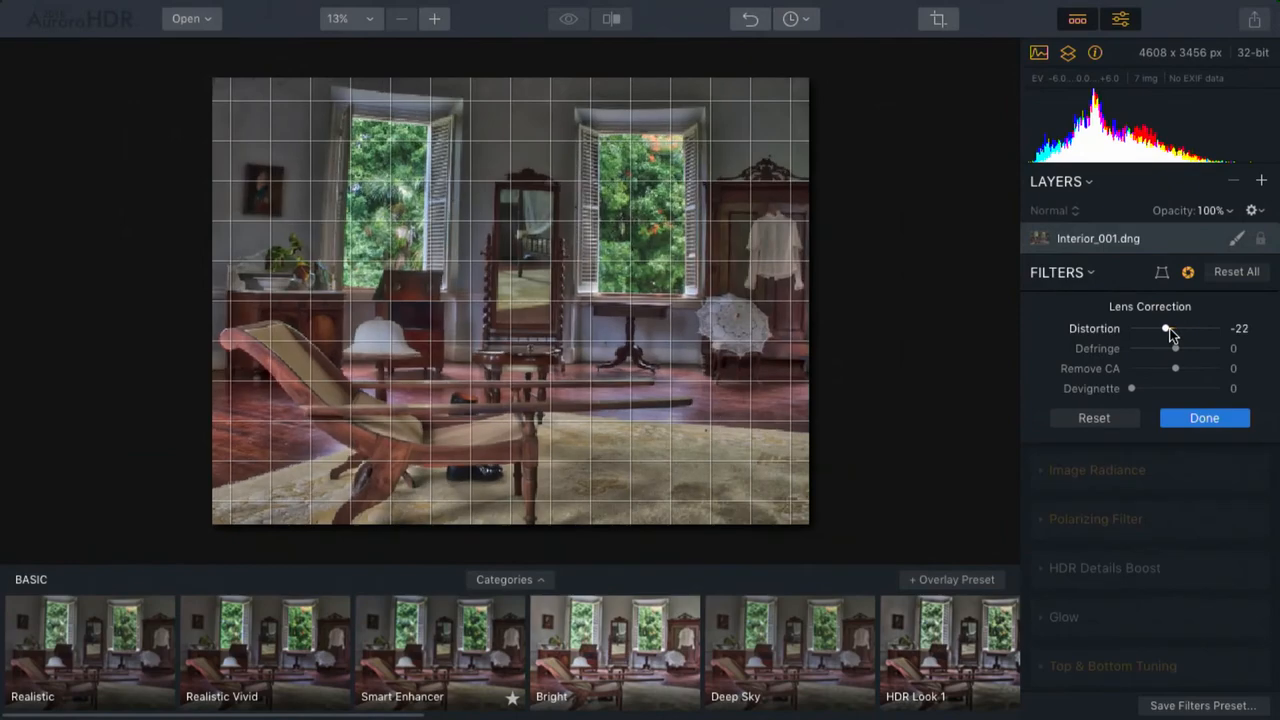
drag(1164, 330, 1170, 330)
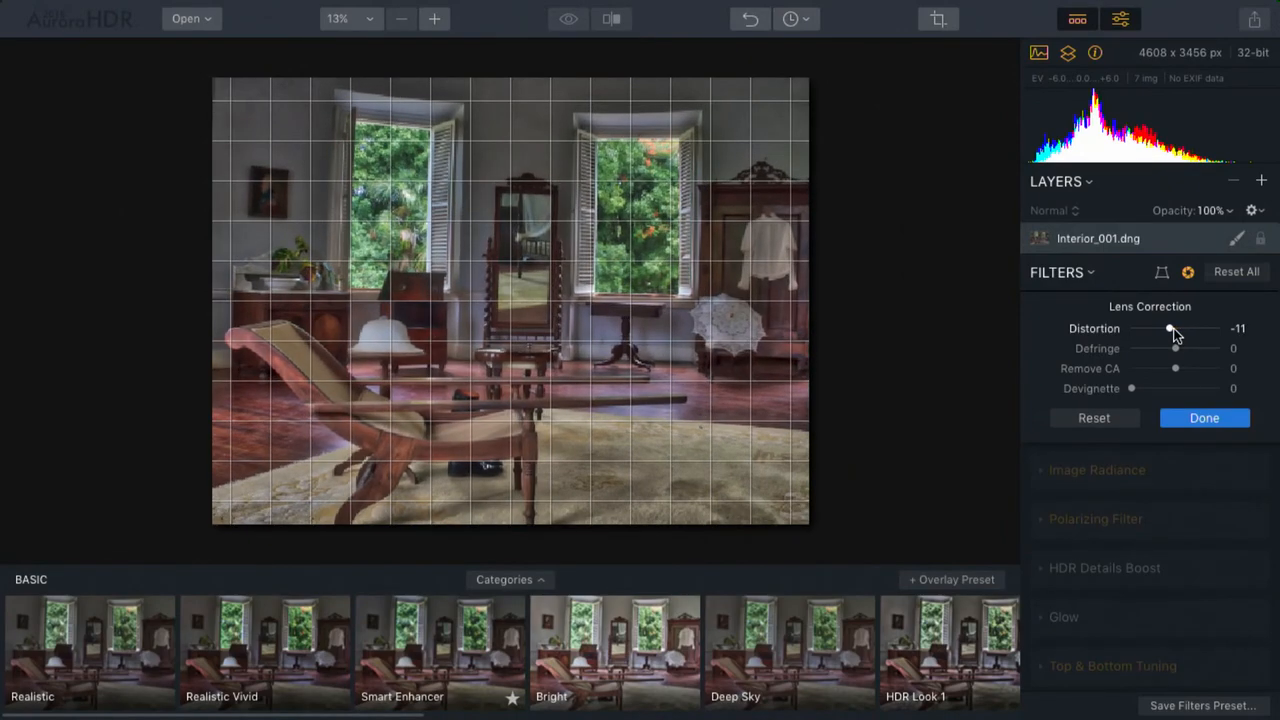
drag(1170, 329, 1178, 329)
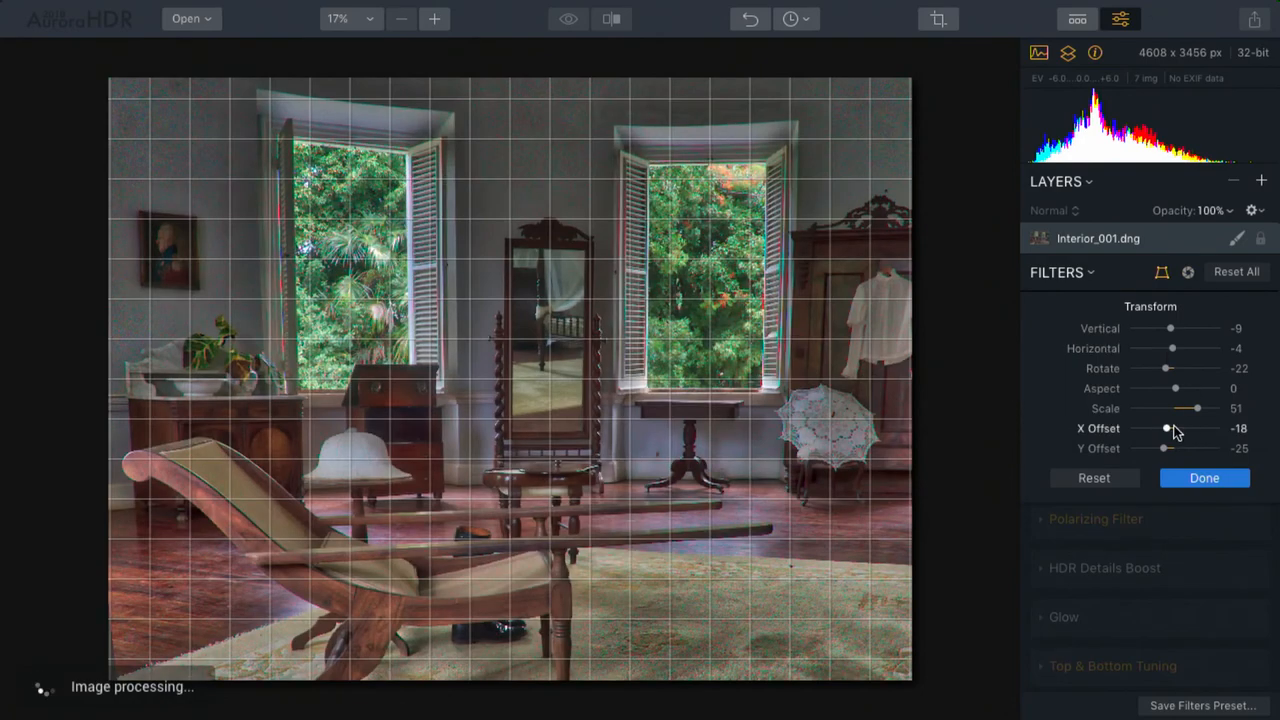
drag(1166, 428, 1162, 428)
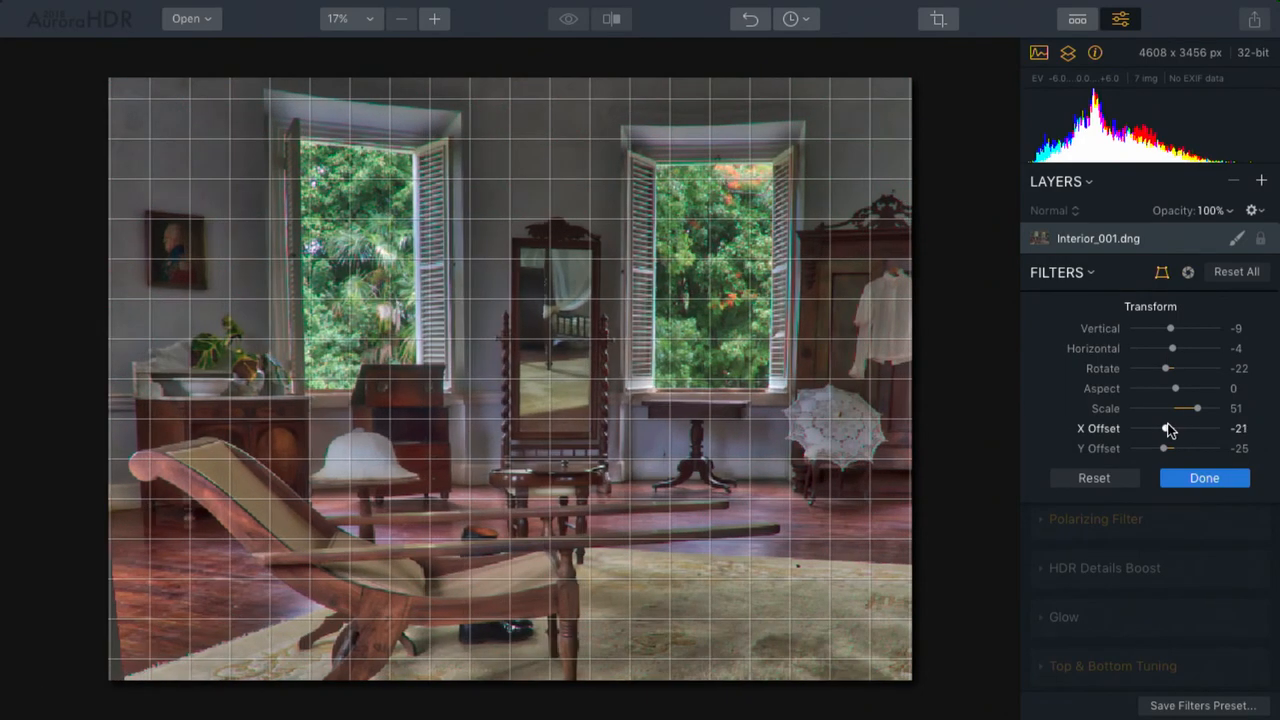
click(203, 12)
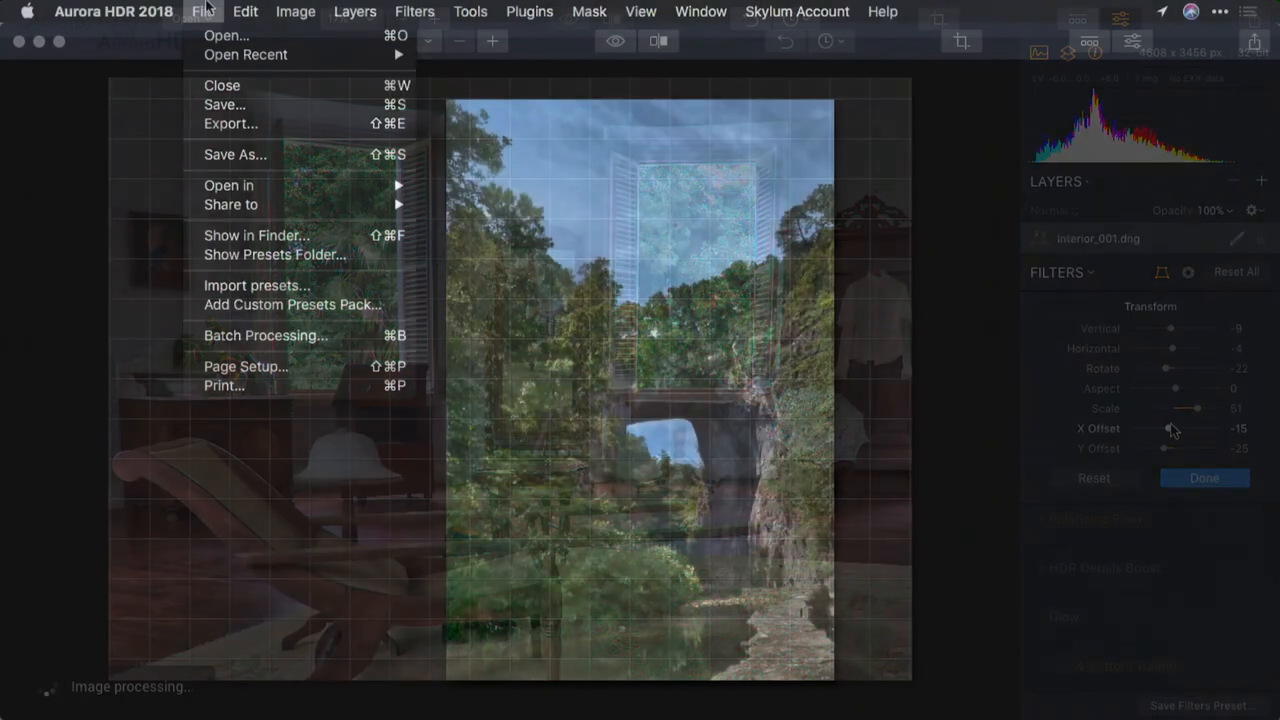
Save the Aurora project without Windows compatibility or original resources, and list the export formats.
click(235, 154)
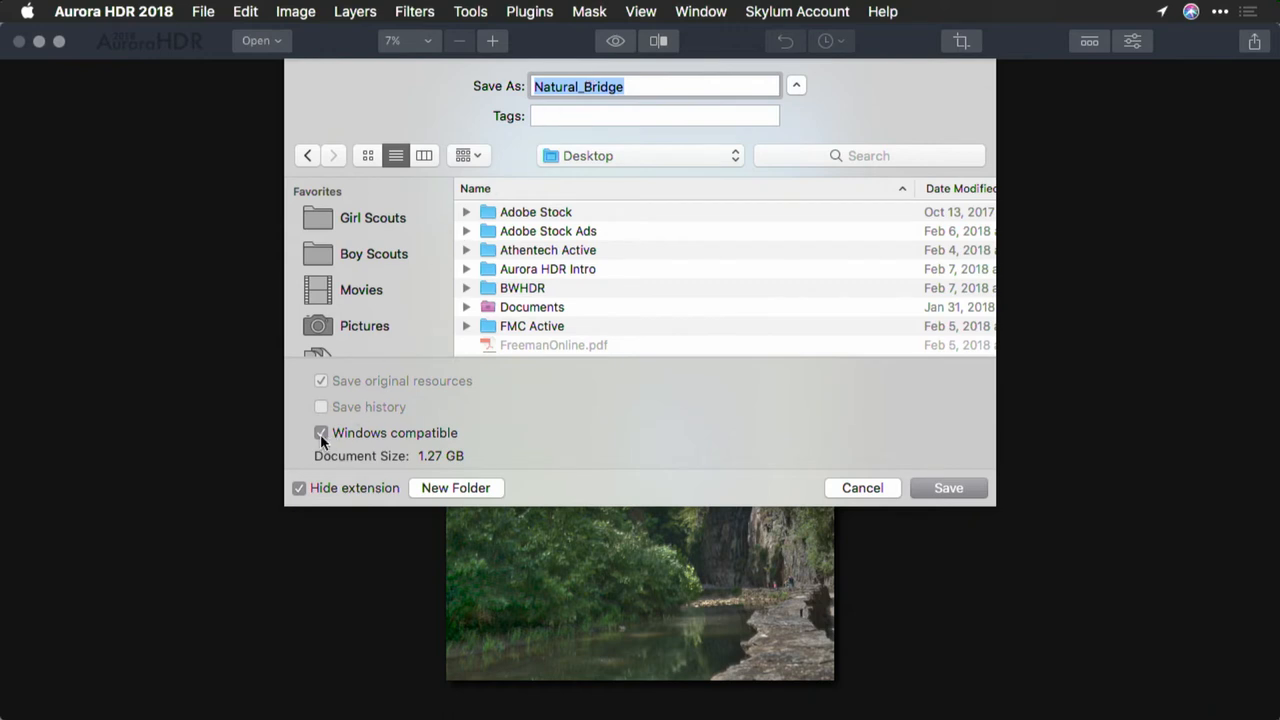
click(321, 432)
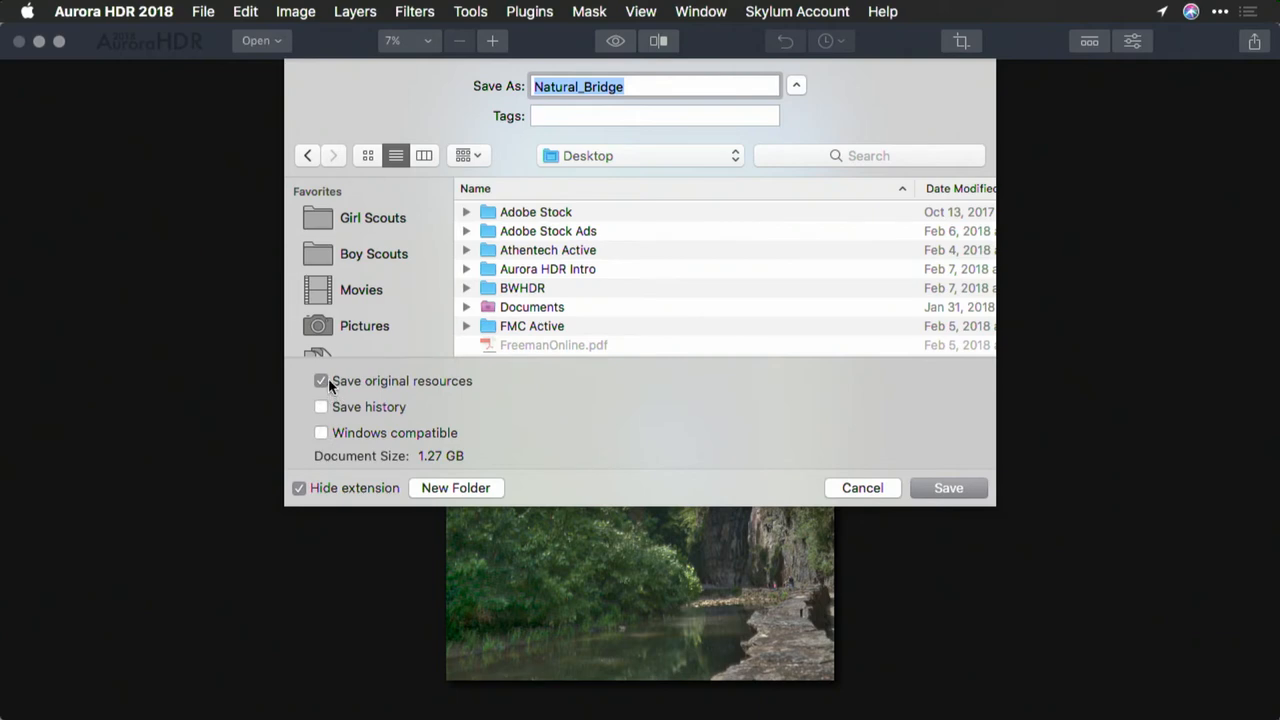
click(321, 381)
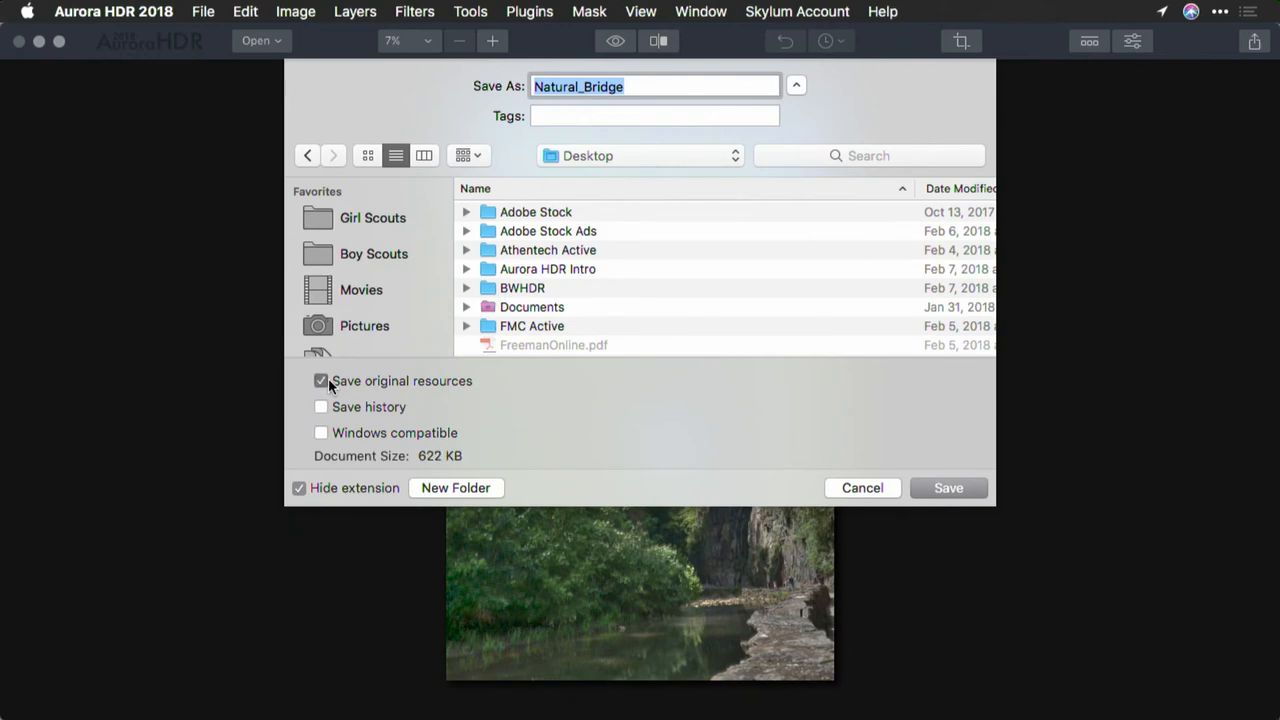
click(321, 381)
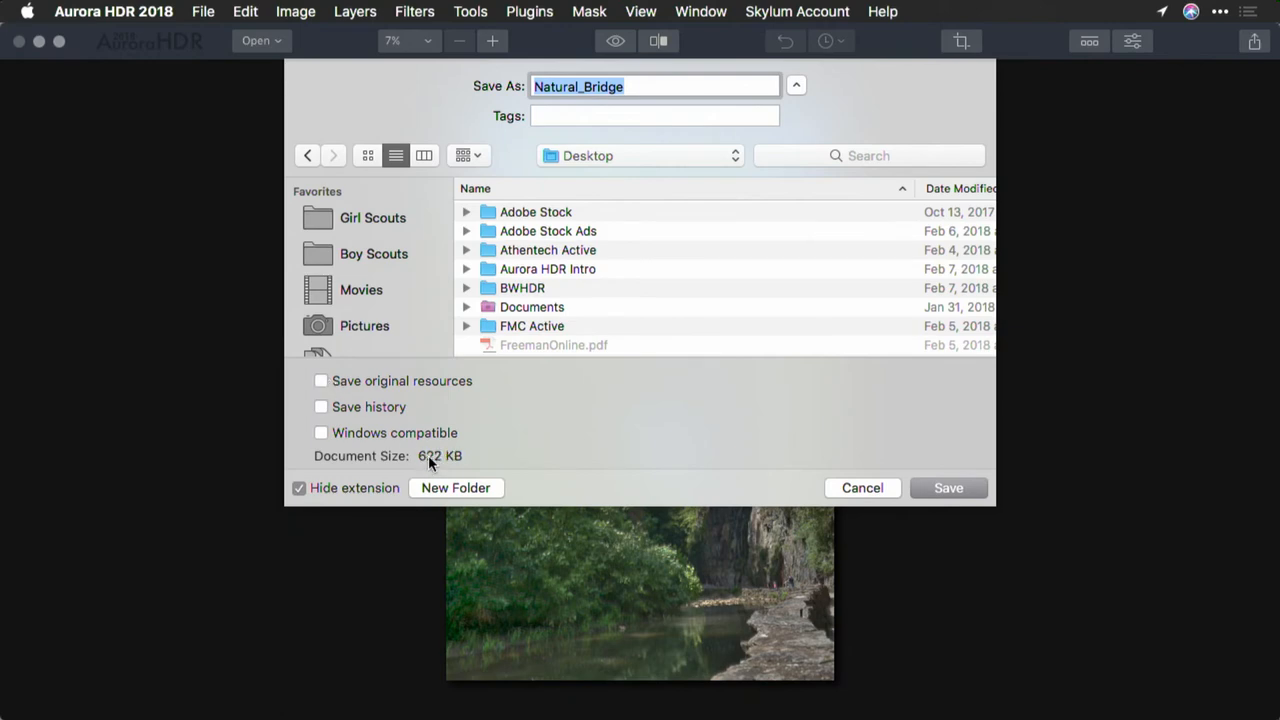
click(660, 408)
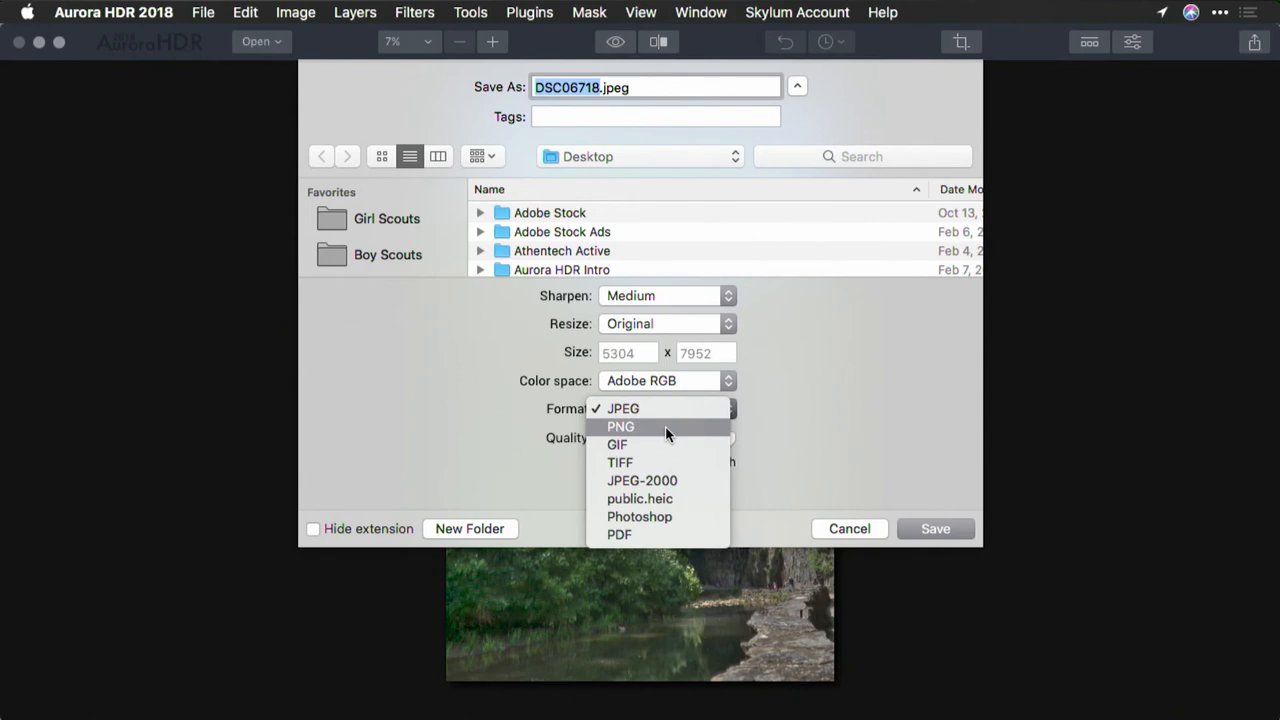
mouse_move(642, 481)
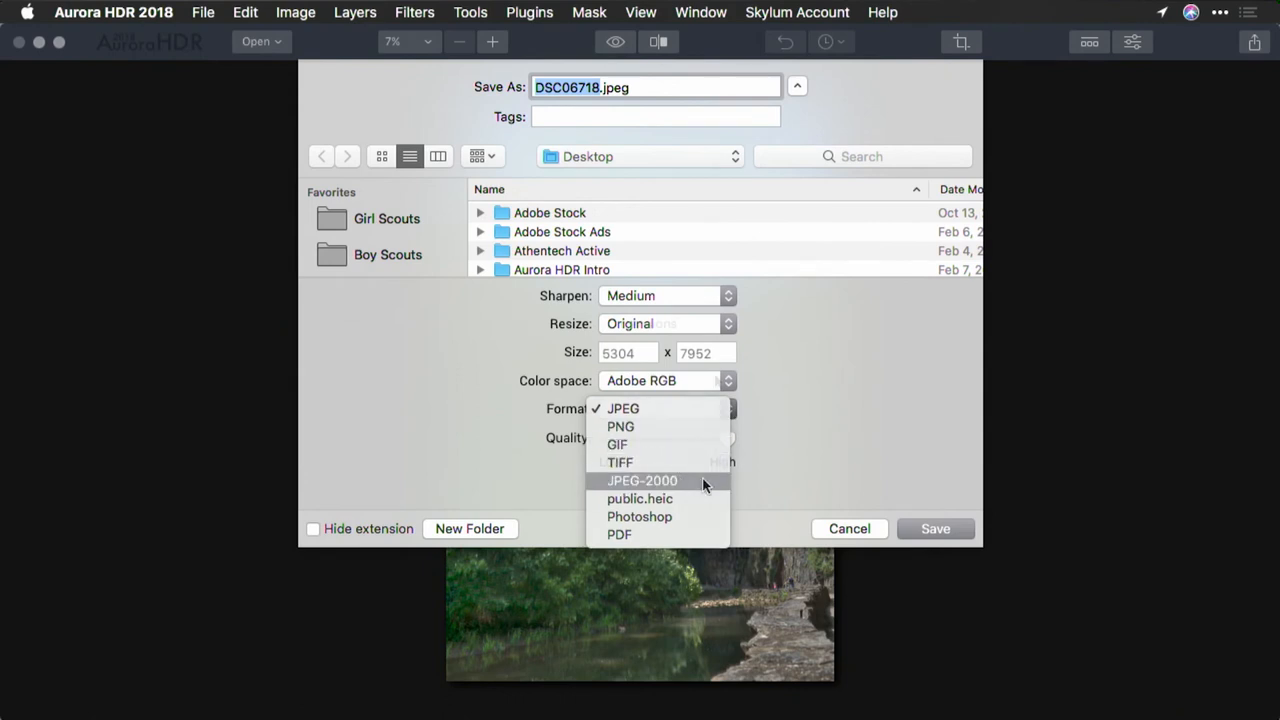